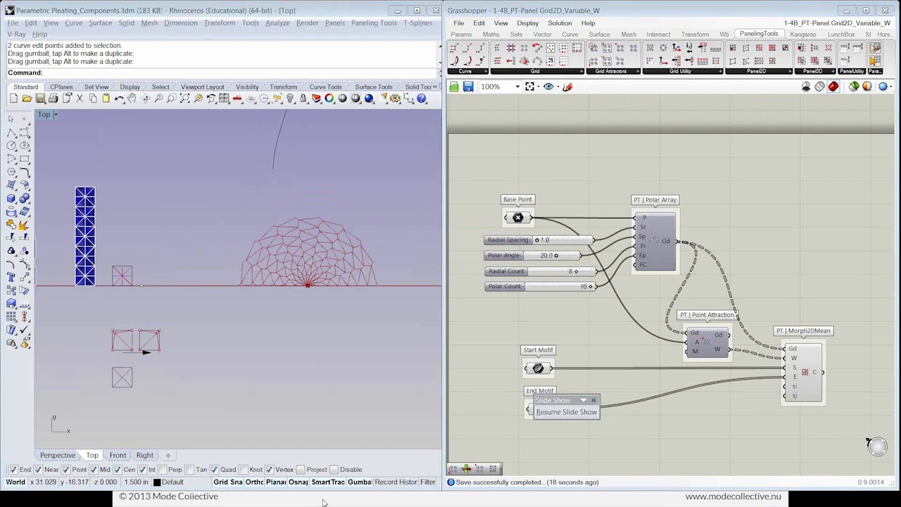
- Save the definition into the Post folder under the new name 1-5_PT-Panel Grid3D_W
click(567, 412)
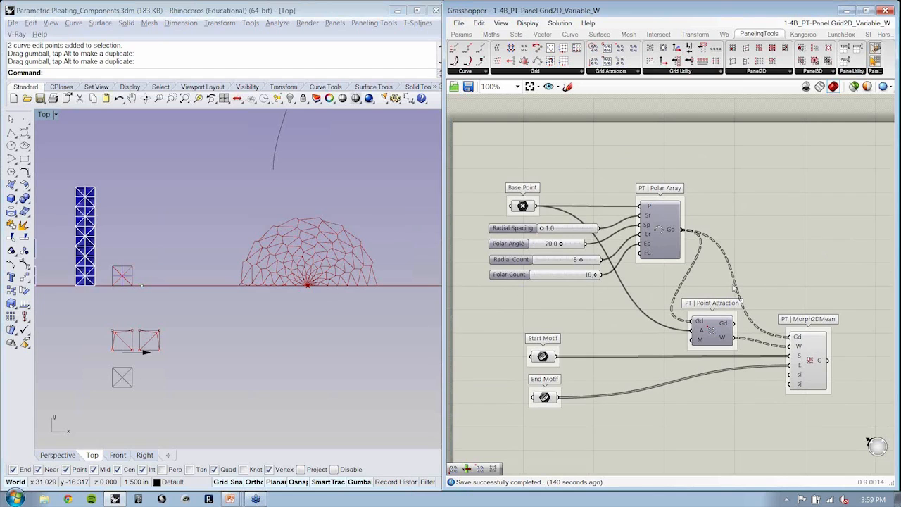
mouse_move(865, 304)
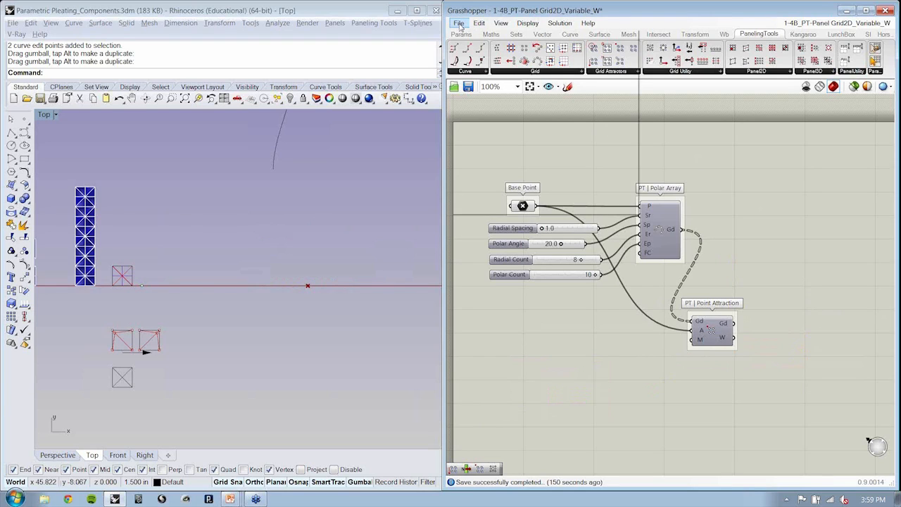
click(459, 23)
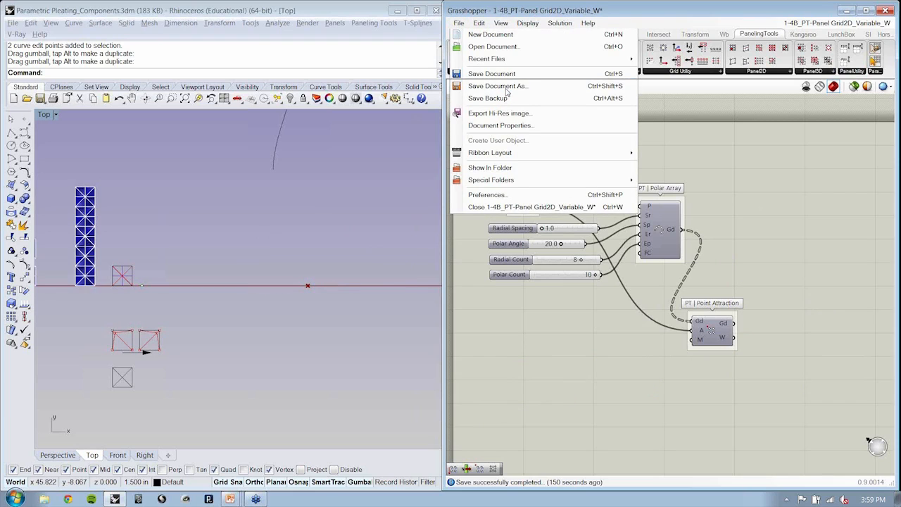
click(498, 85)
text(1-5_PT-Panel Grid3D.gh)
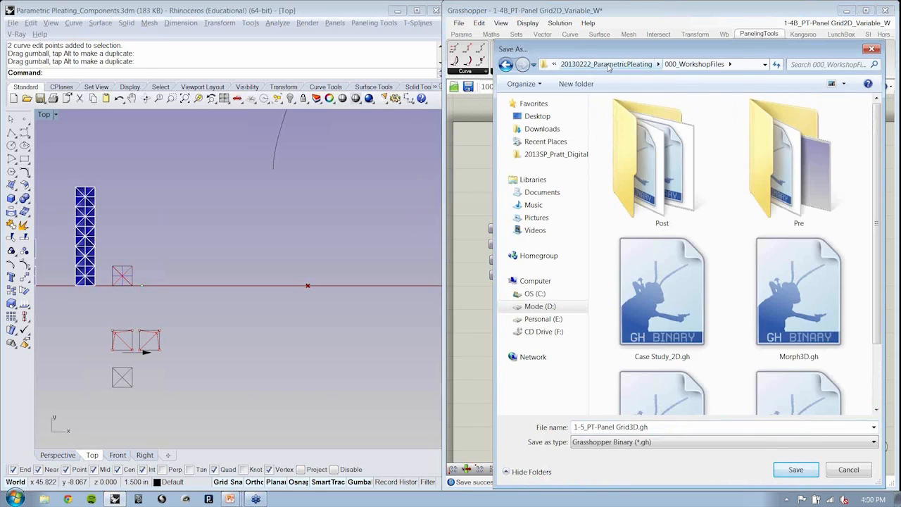
double_click(662, 162)
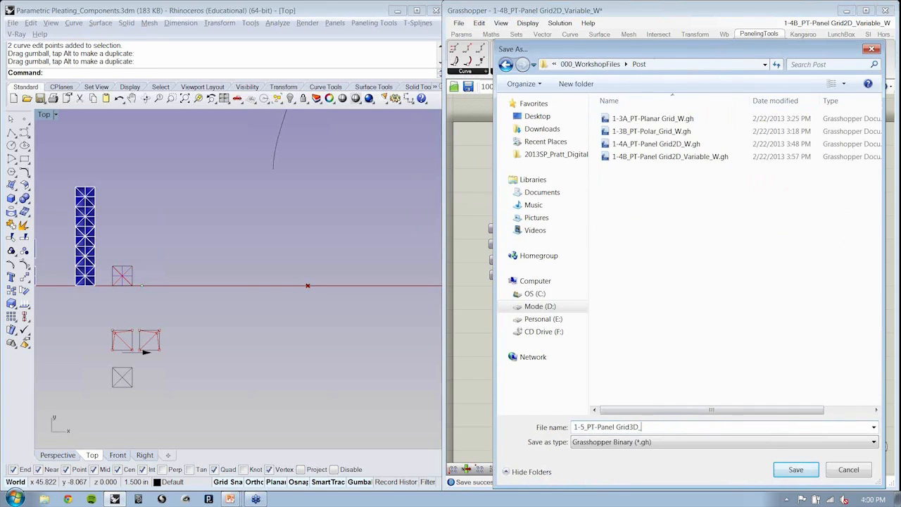
text(W)
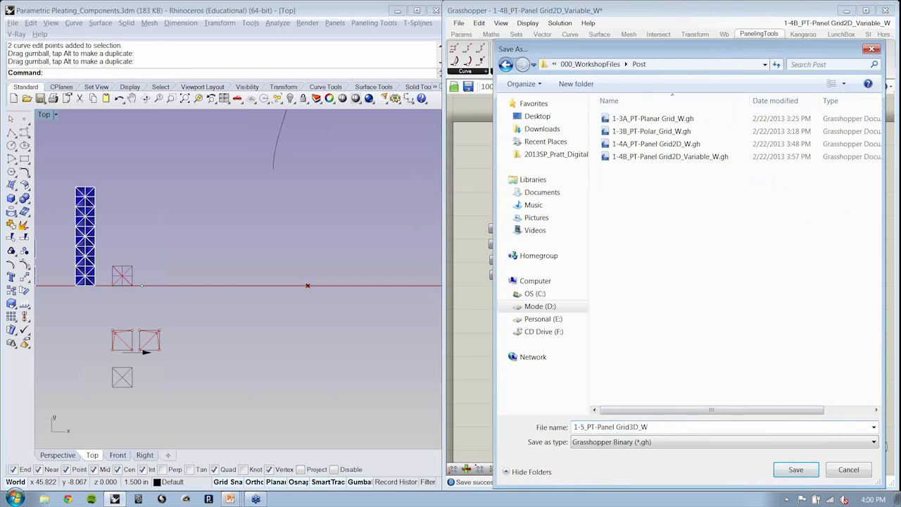
click(794, 471)
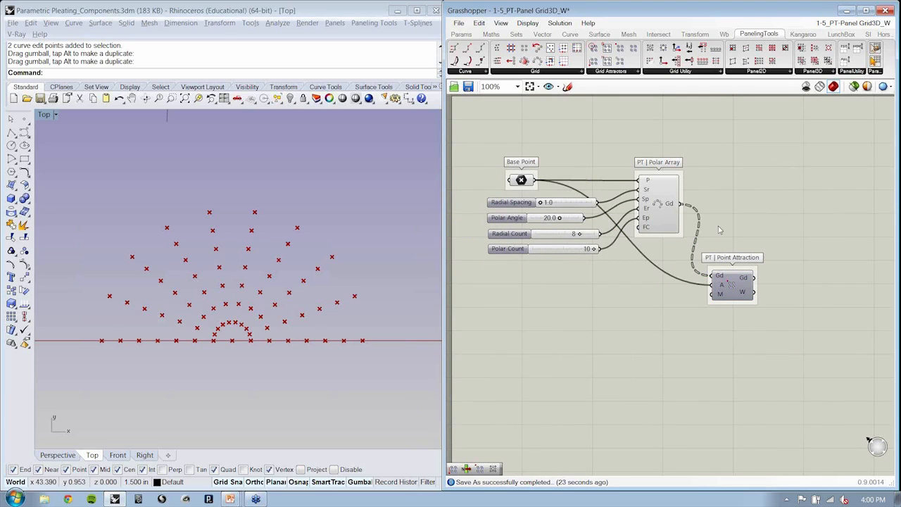
mouse_move(673, 327)
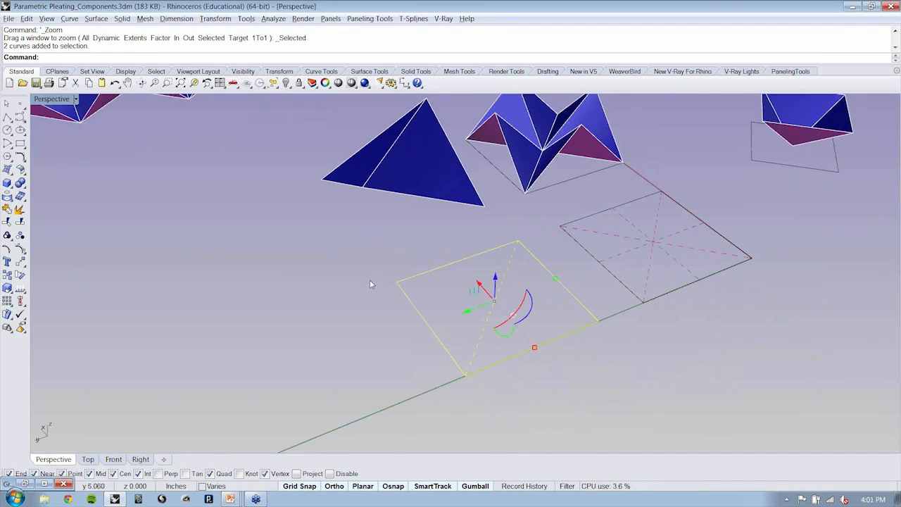
mouse_move(583, 326)
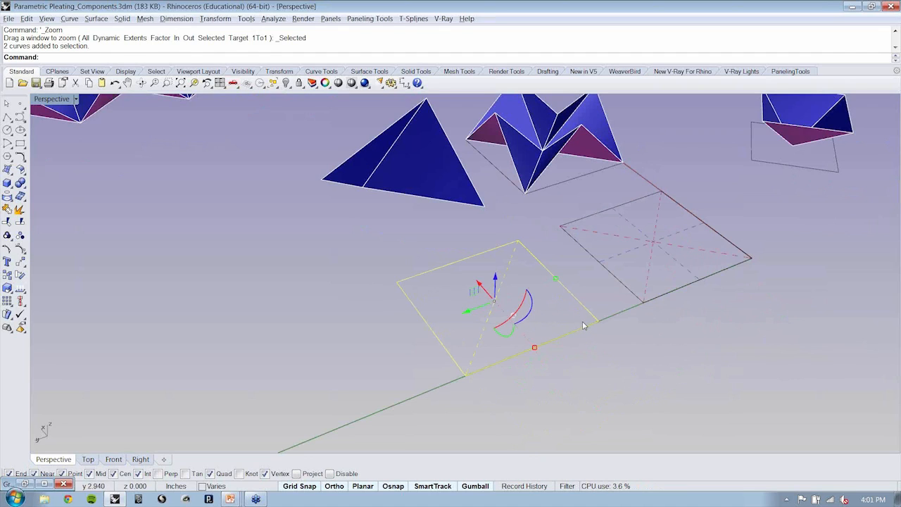
mouse_move(721, 343)
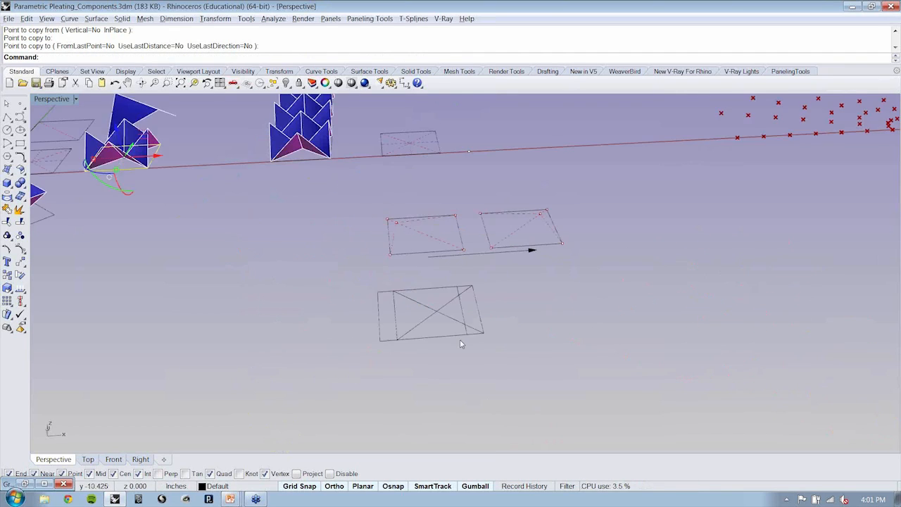
- Finish copying the square frame and move the pyramid motif onto the copied frame
key(ctrl+z)
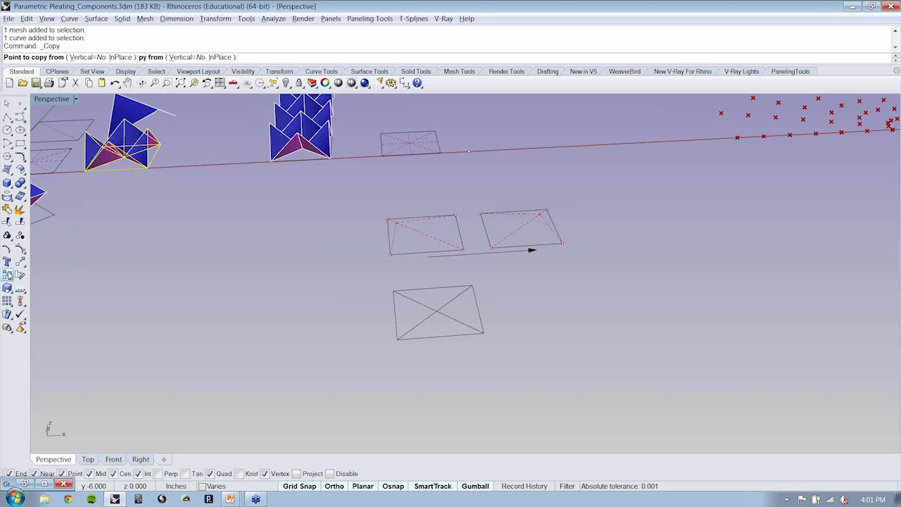
click(487, 342)
text(M)
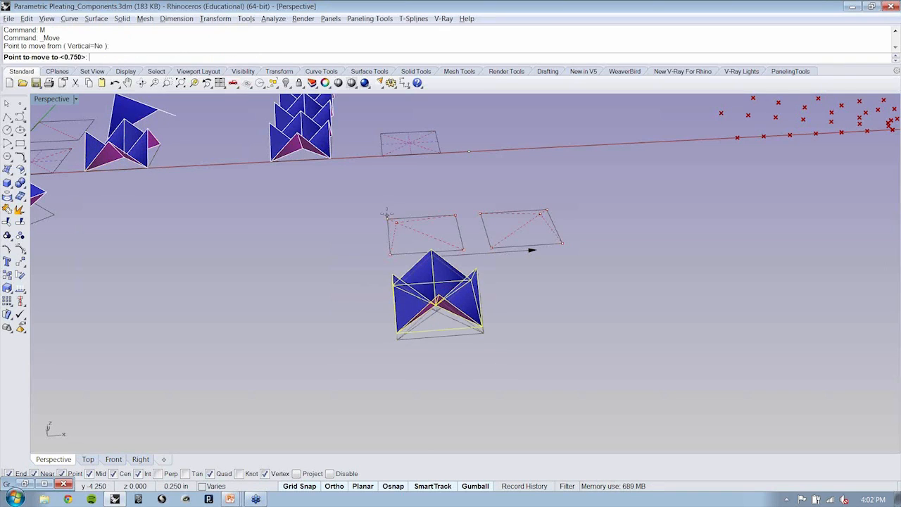
drag(436, 296, 631, 282)
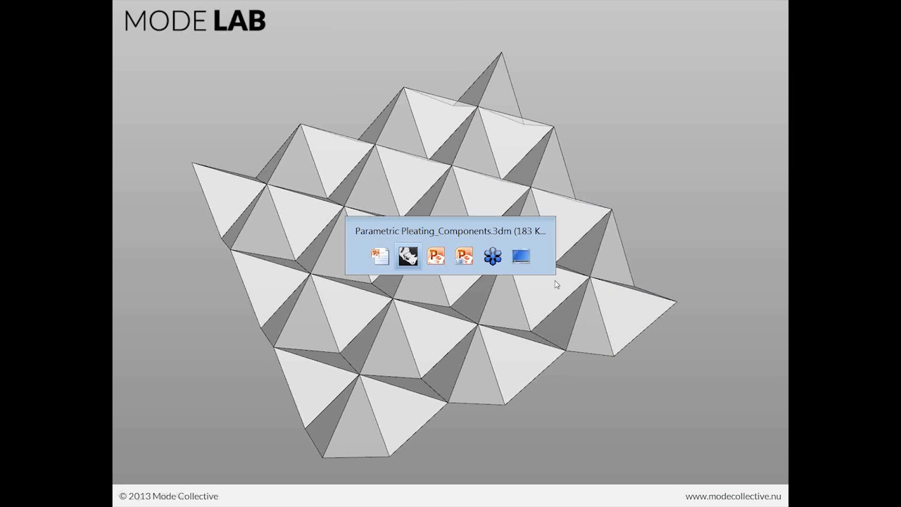
- Return from the slide to the Rhino model showing the single pyramid module
click(407, 257)
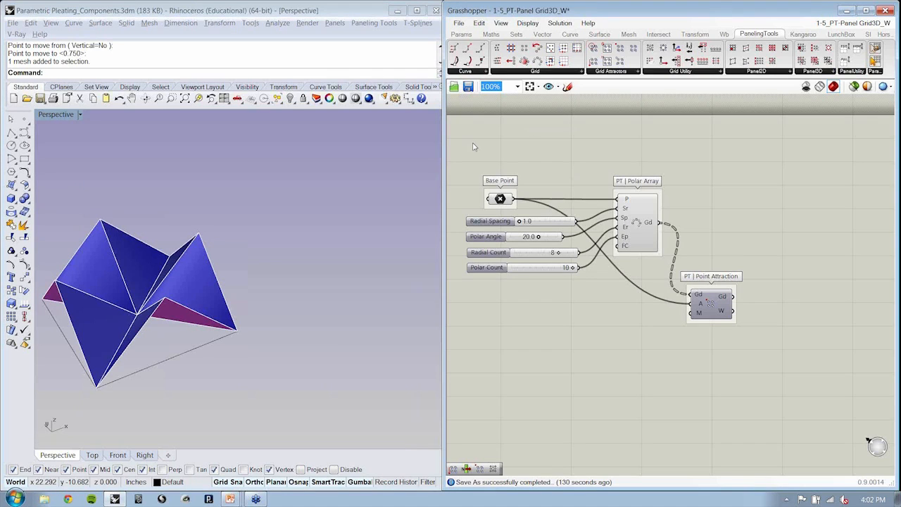
mouse_move(279, 259)
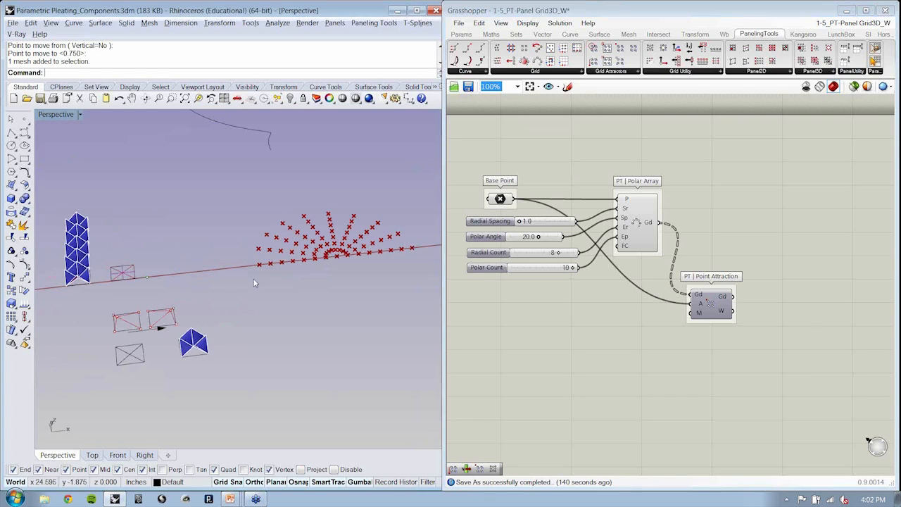
mouse_move(214, 327)
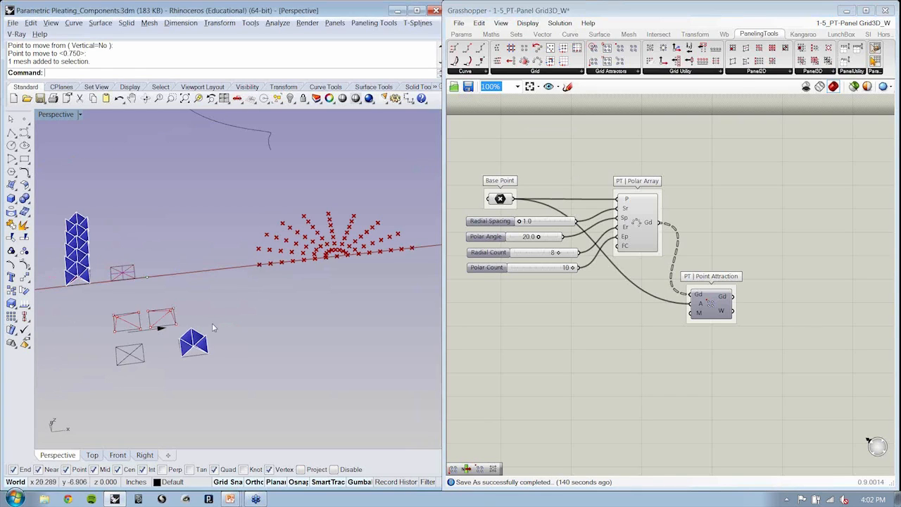
mouse_move(264, 252)
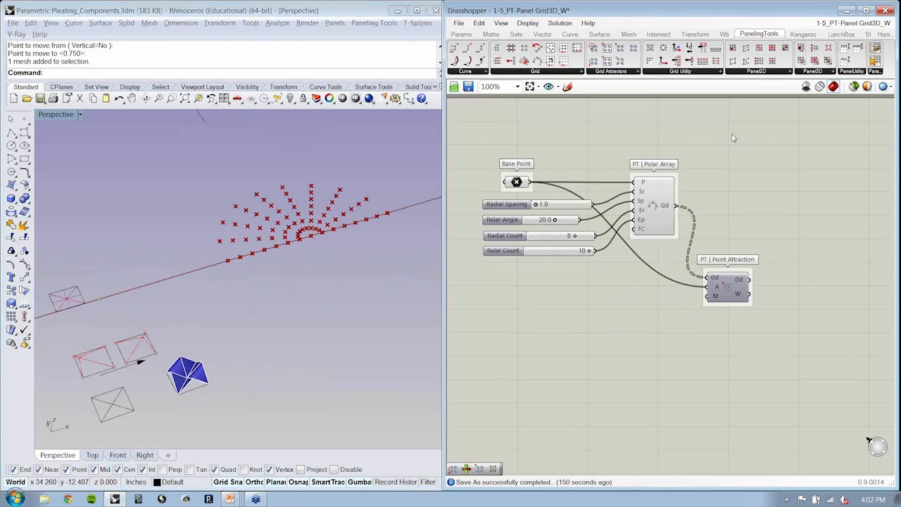
- Open 1-1A_PT-Planar Grid_W.gh from the Post folder to bring in the 1.5-spacing, 5x5 Planar Grid components
click(459, 22)
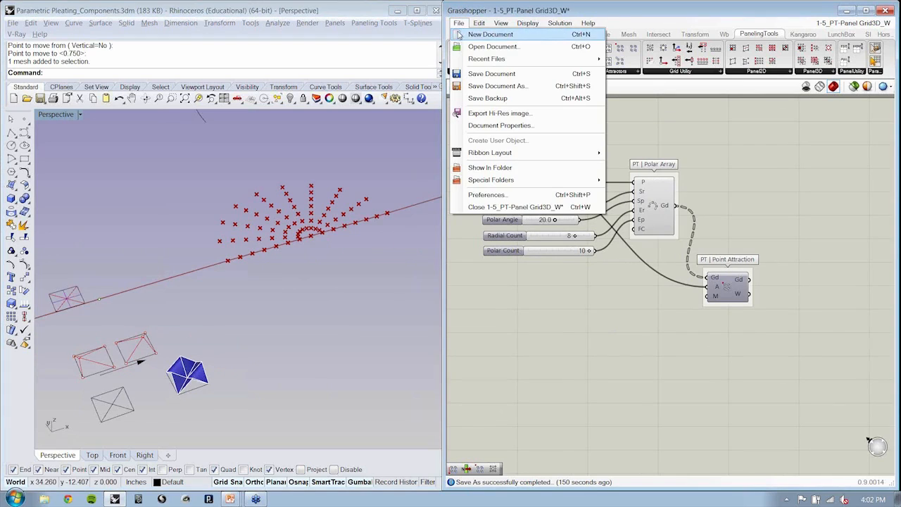
mouse_move(488, 59)
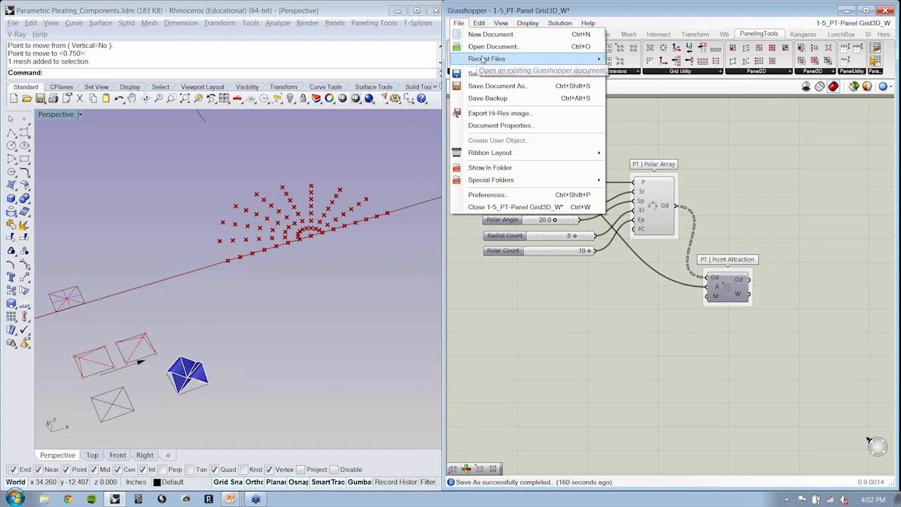
mouse_move(493, 47)
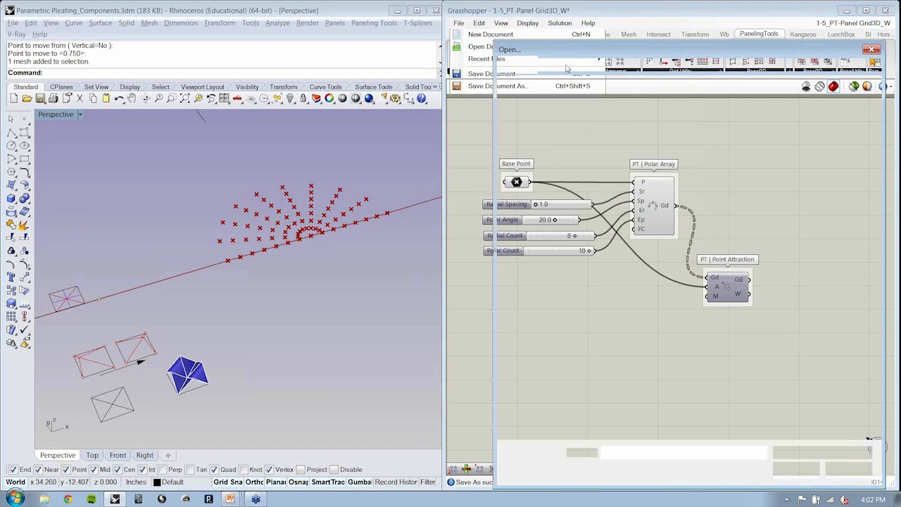
click(482, 46)
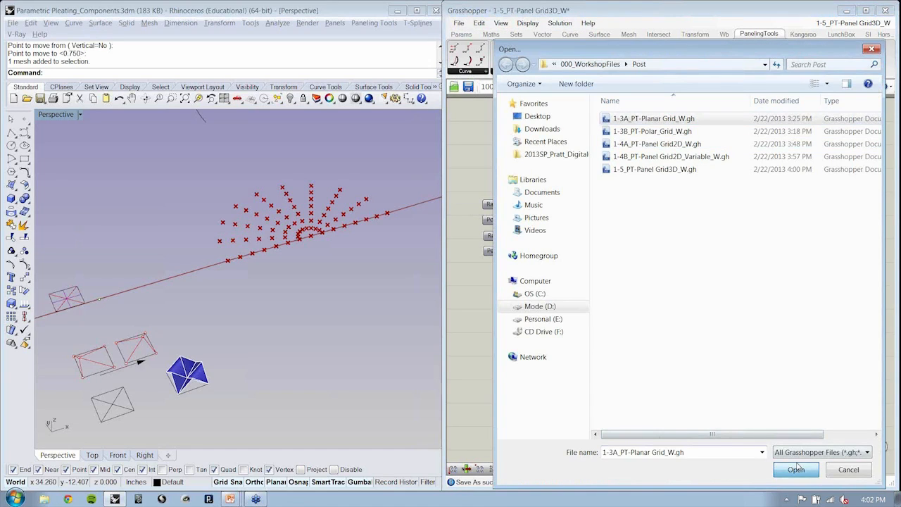
click(796, 470)
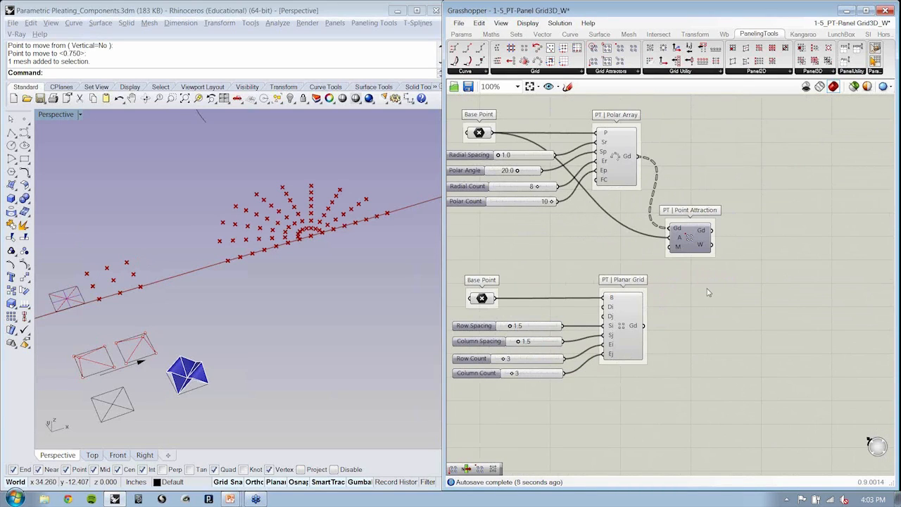
scroll(down, 3)
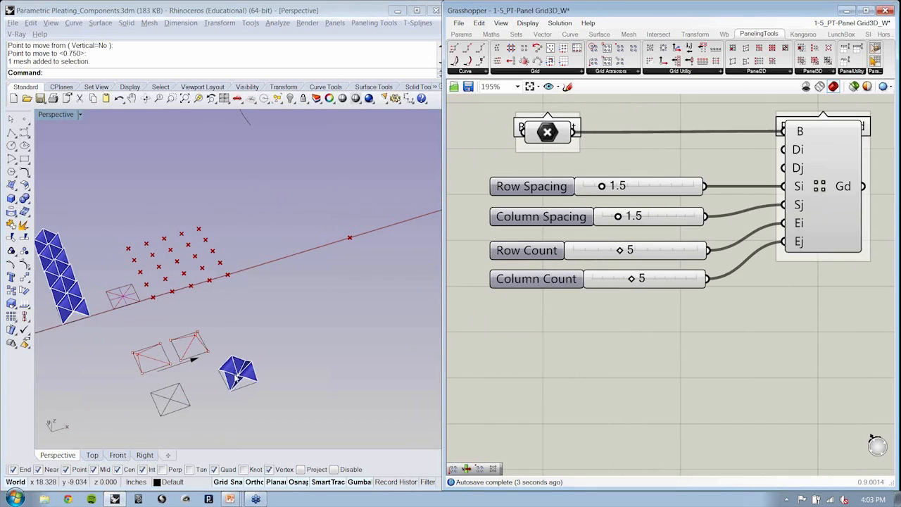
mouse_move(177, 321)
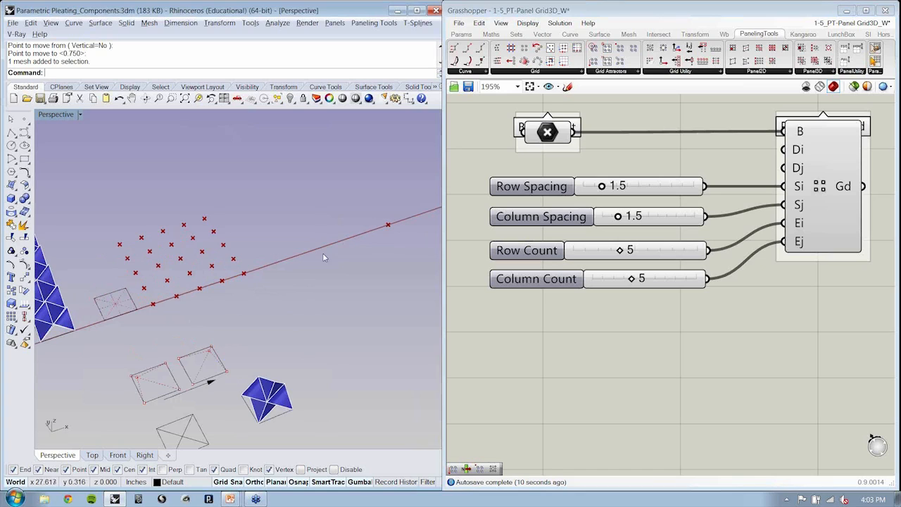
mouse_move(721, 335)
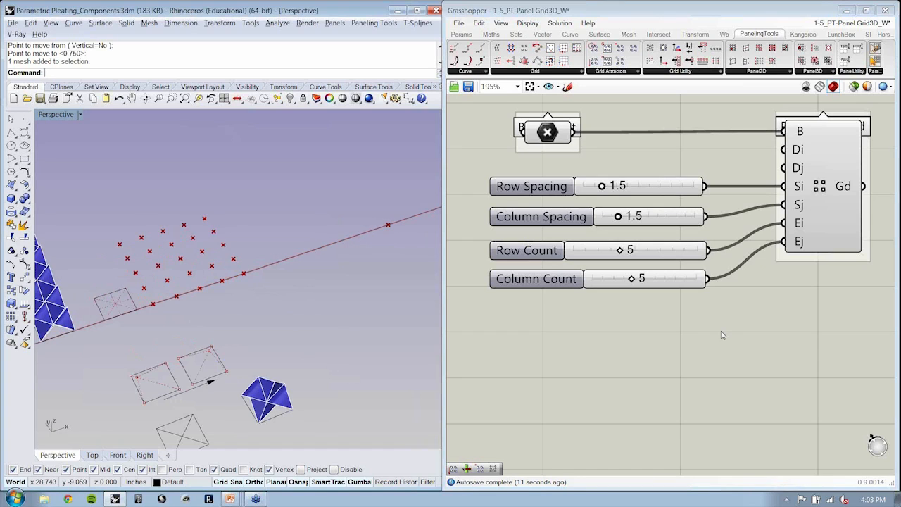
scroll(down, 3)
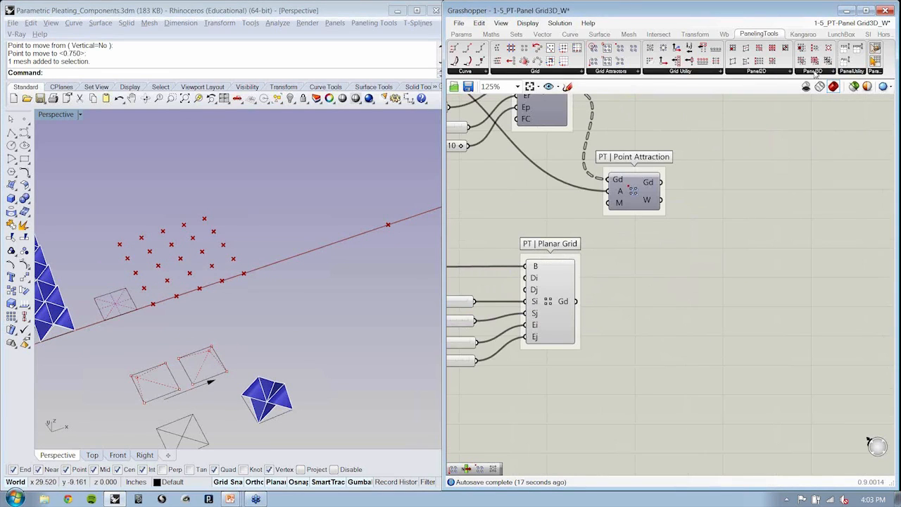
click(814, 62)
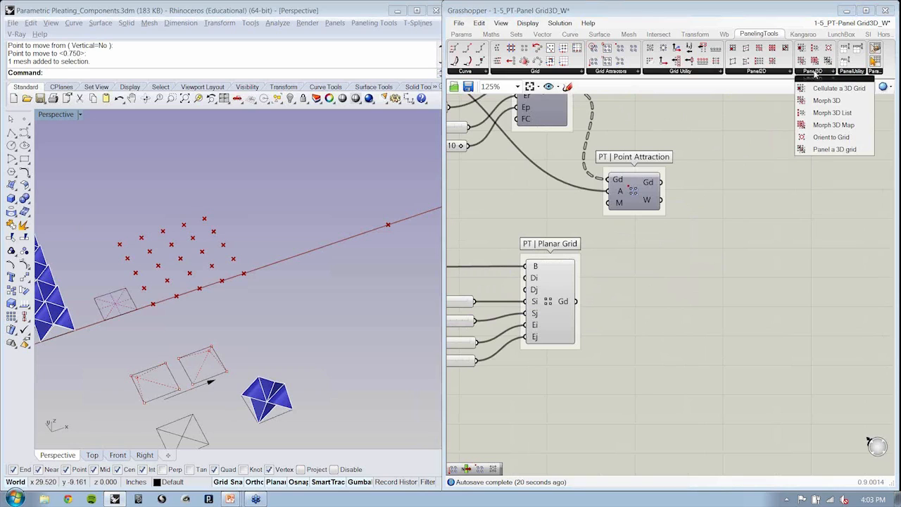
mouse_move(834, 124)
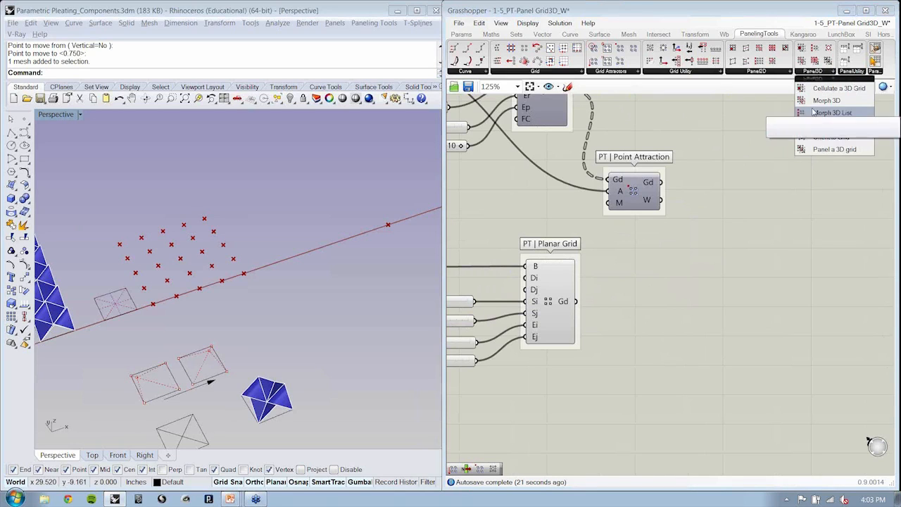
click(832, 113)
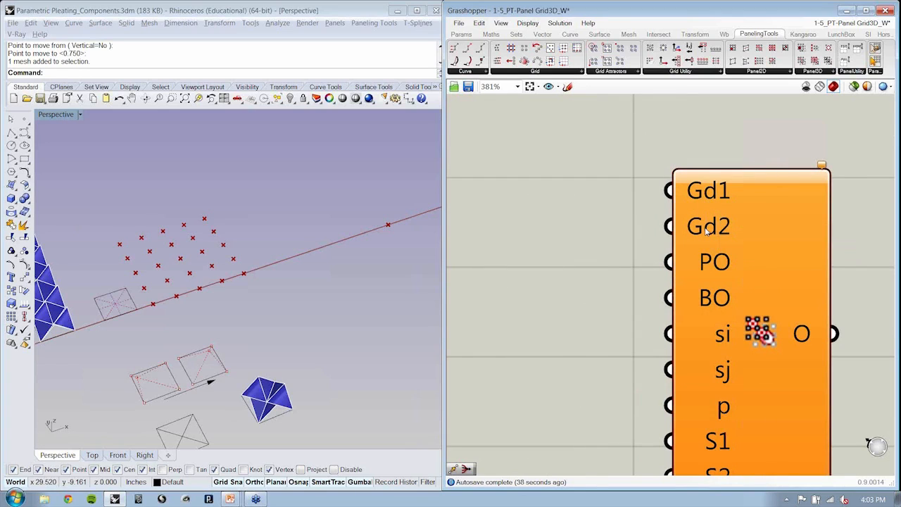
mouse_move(711, 265)
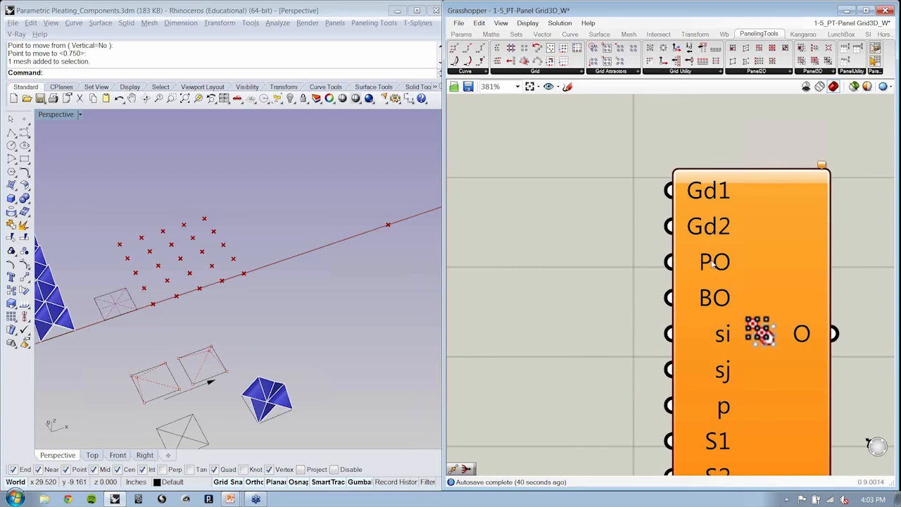
mouse_move(716, 262)
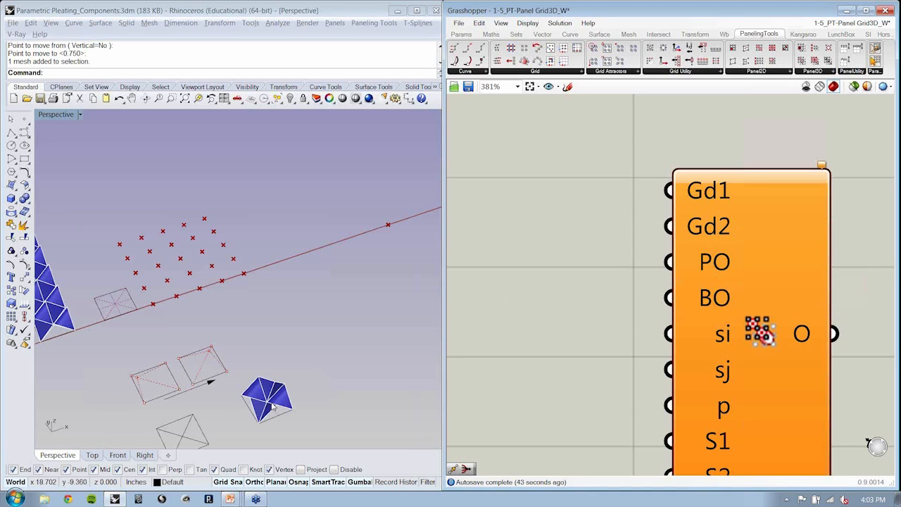
mouse_move(699, 297)
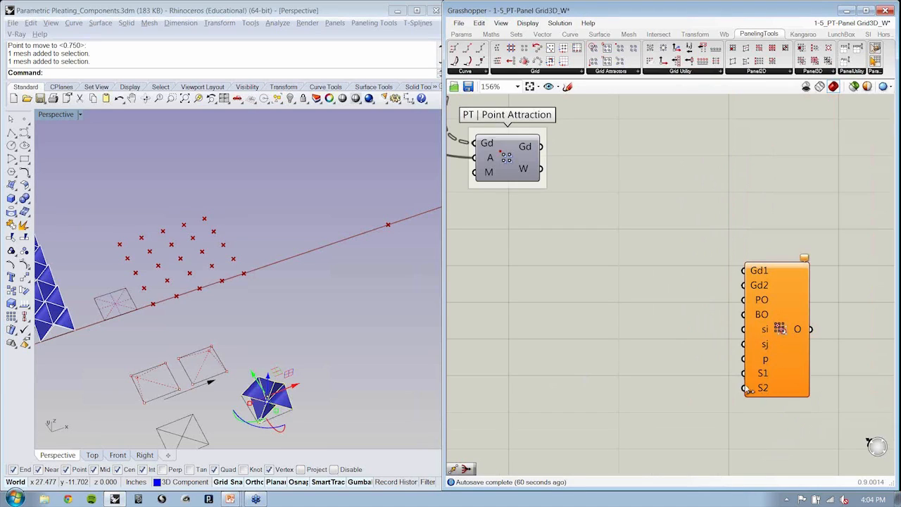
mouse_move(670, 312)
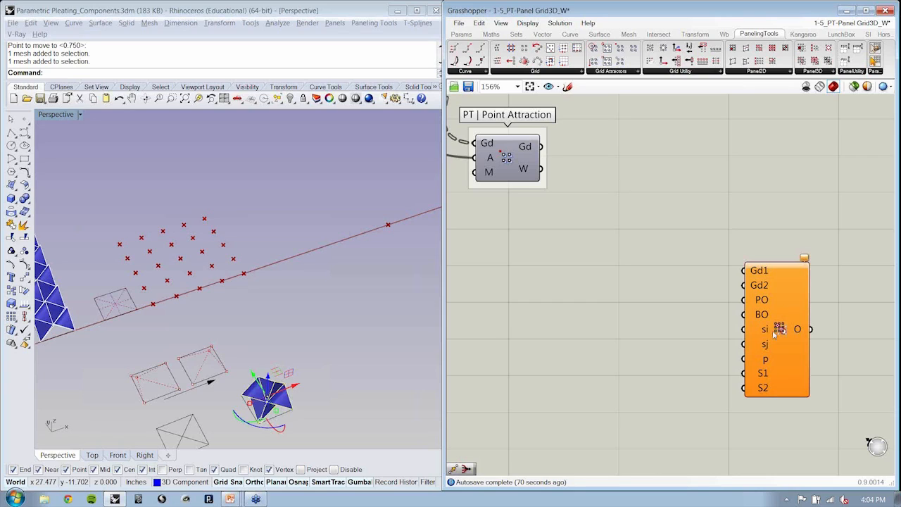
mouse_move(602, 335)
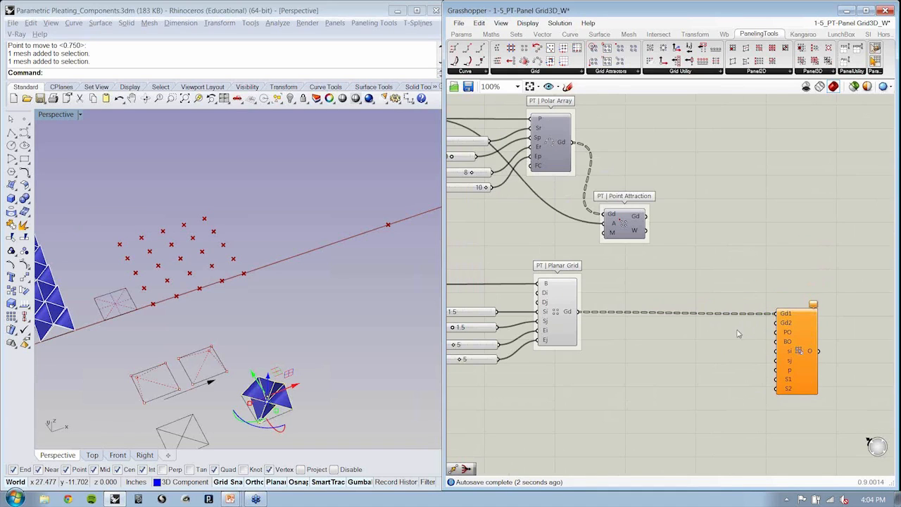
mouse_move(786, 330)
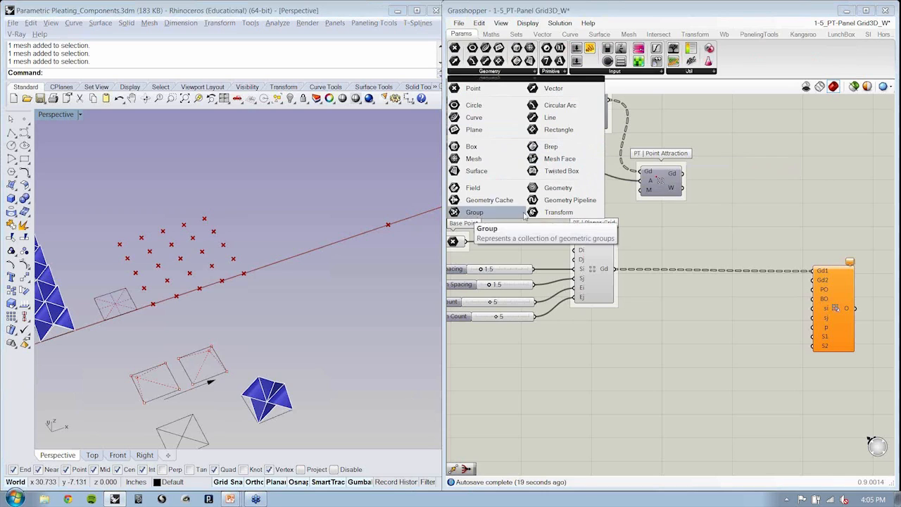
- Place a Geometry parameter and rename it '3D Design Motif' for the pyramid mesh
click(607, 361)
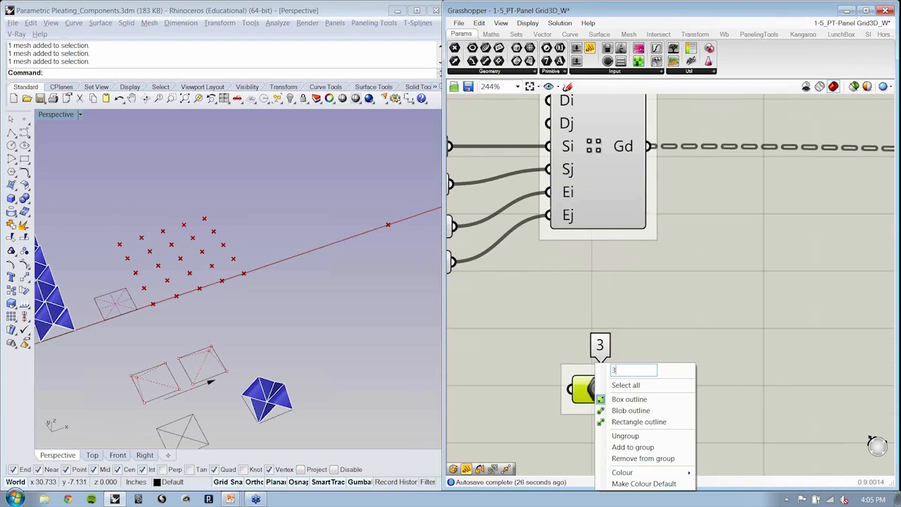
text(3D Design Motif)
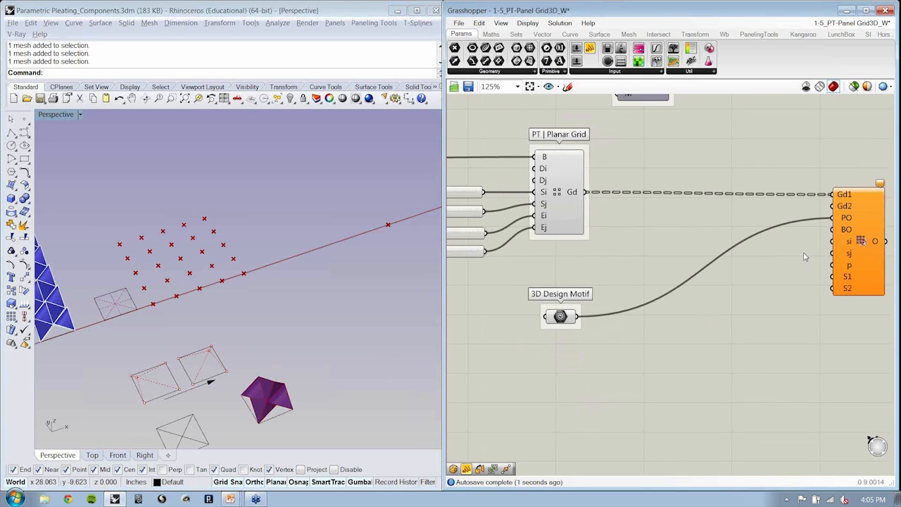
mouse_move(848, 228)
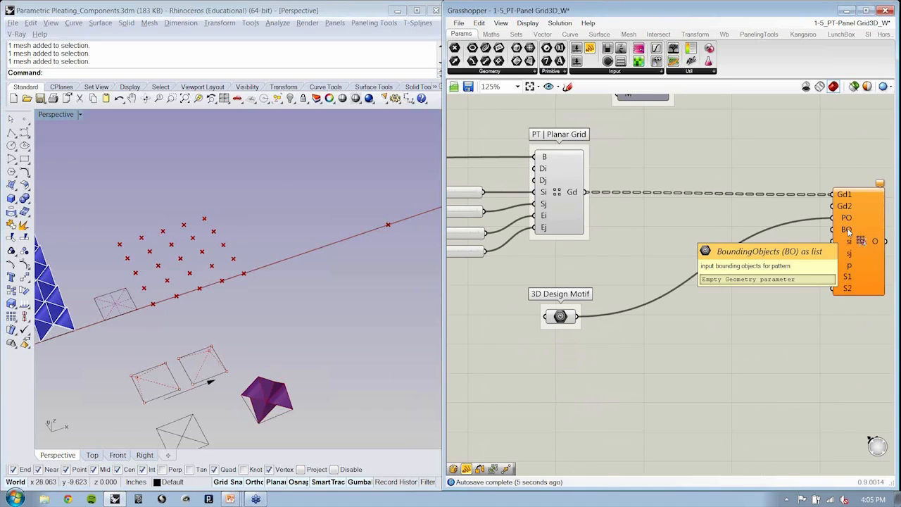
mouse_move(732, 285)
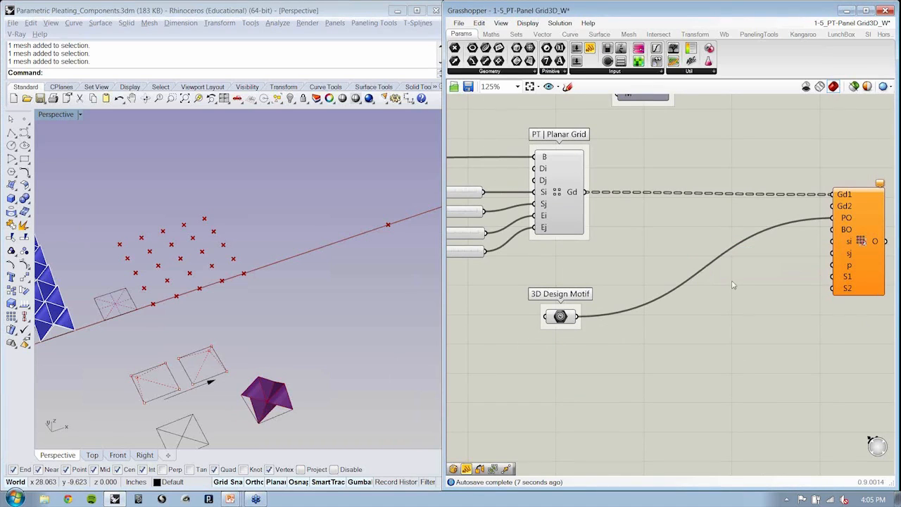
mouse_move(560, 316)
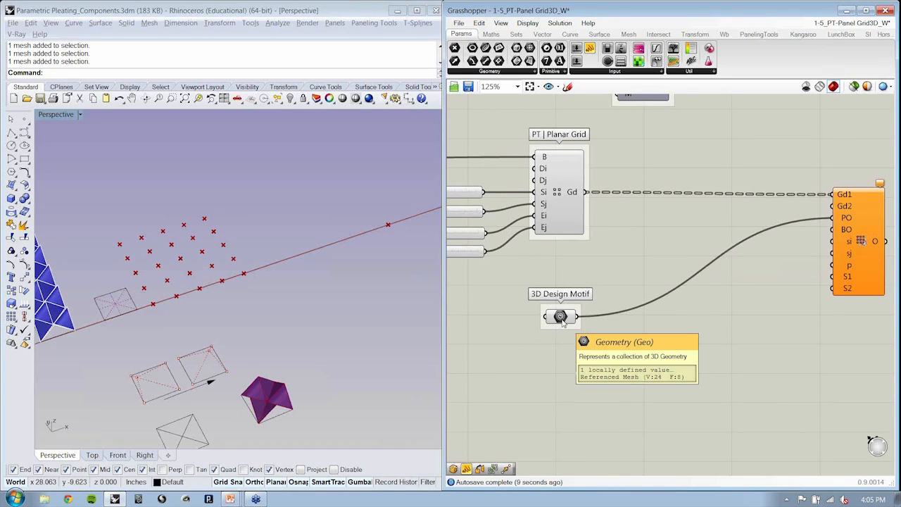
mouse_move(561, 317)
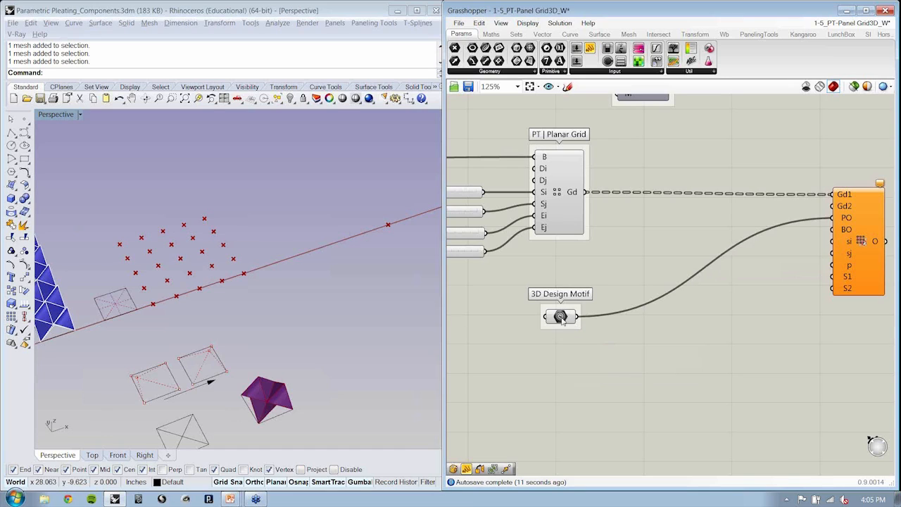
- Add a Bounding Box component from Surface > Primitive to enclose the 3D Design Motif pyramid
click(560, 315)
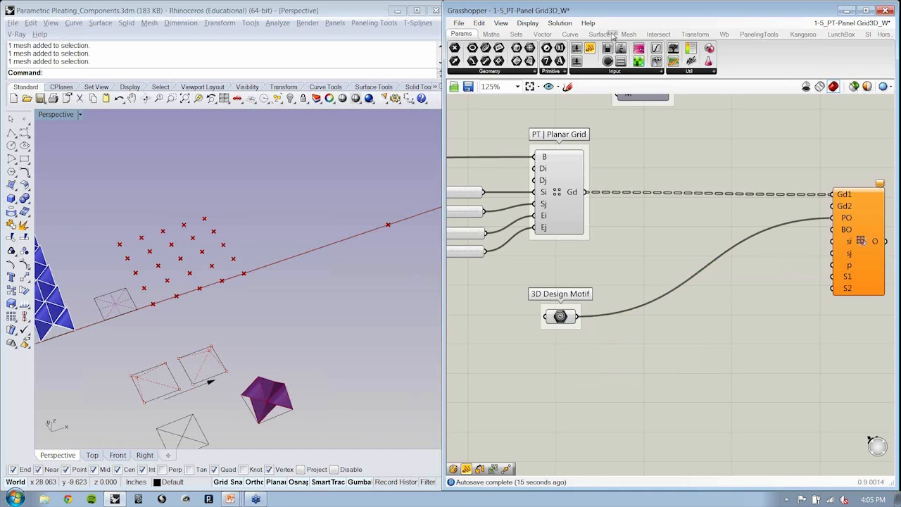
click(600, 34)
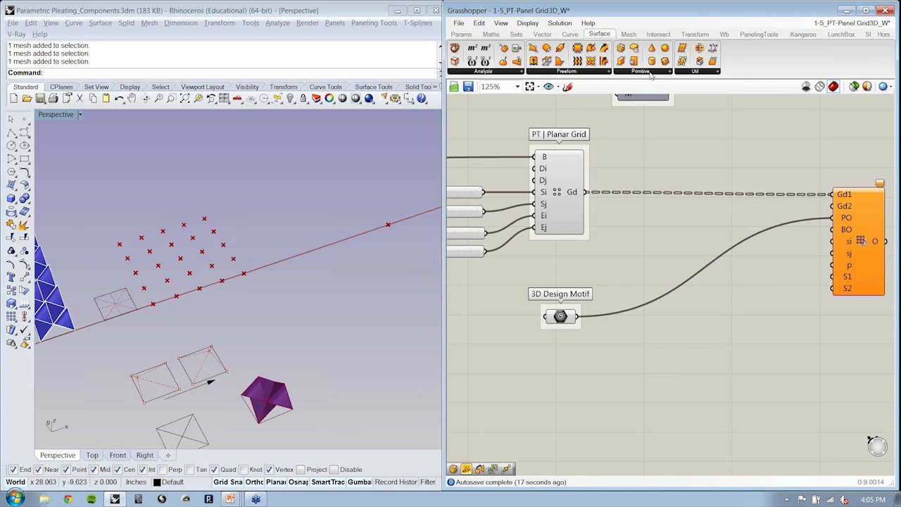
click(642, 73)
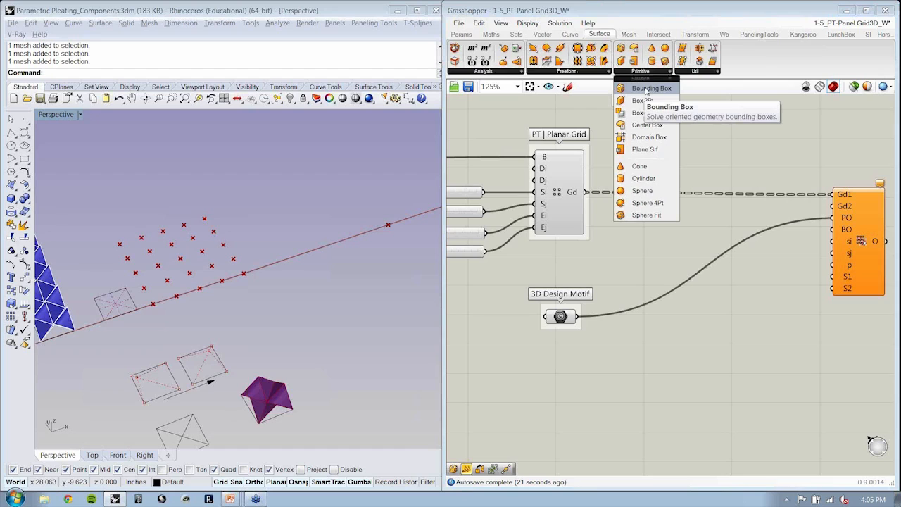
click(645, 349)
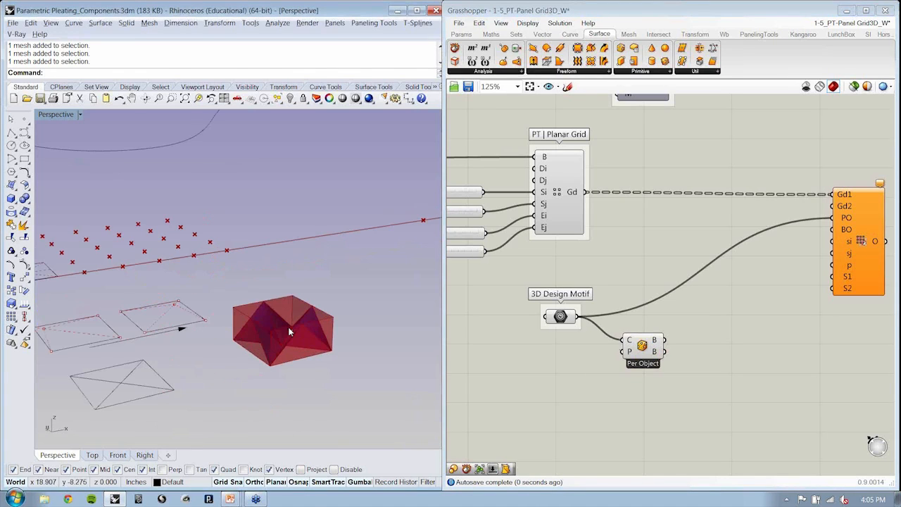
mouse_move(312, 353)
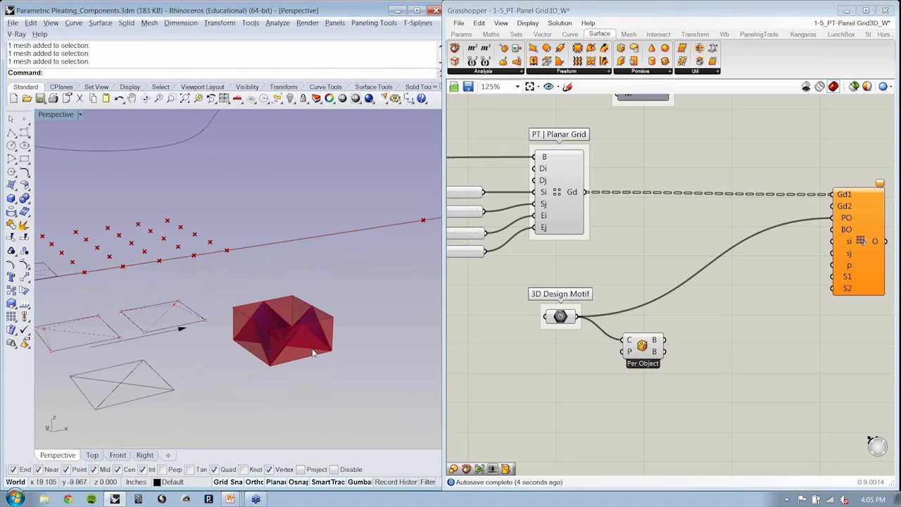
mouse_move(336, 338)
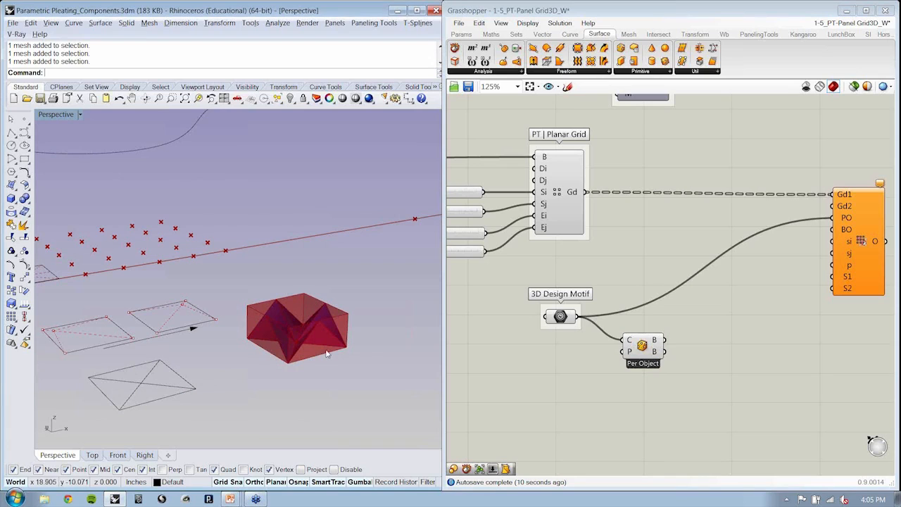
mouse_move(295, 346)
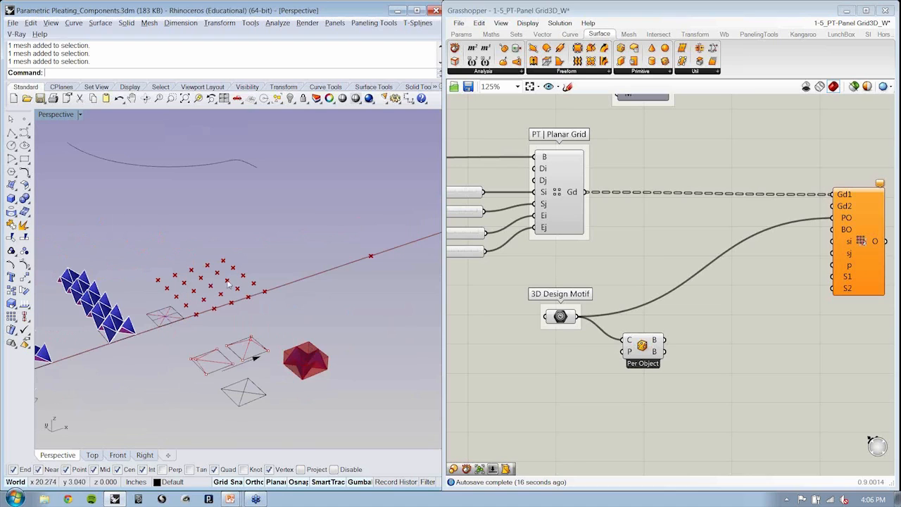
mouse_move(169, 256)
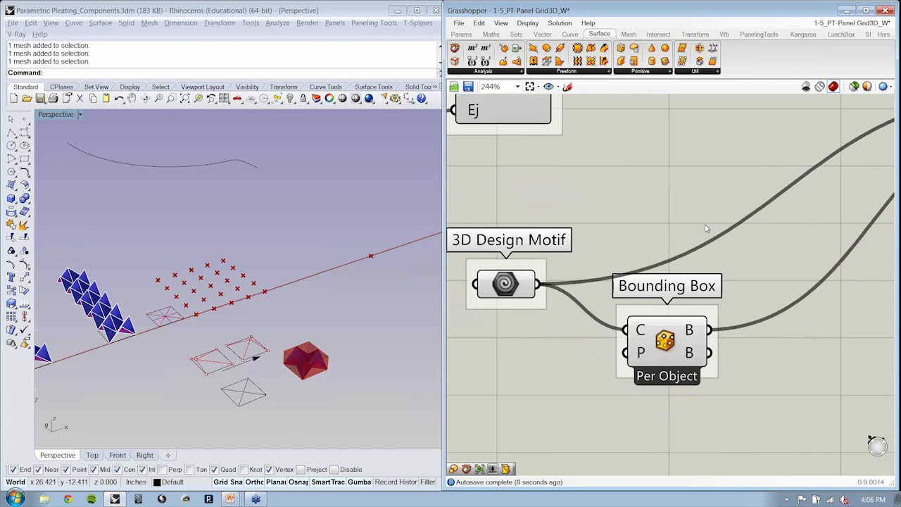
scroll(down, 3)
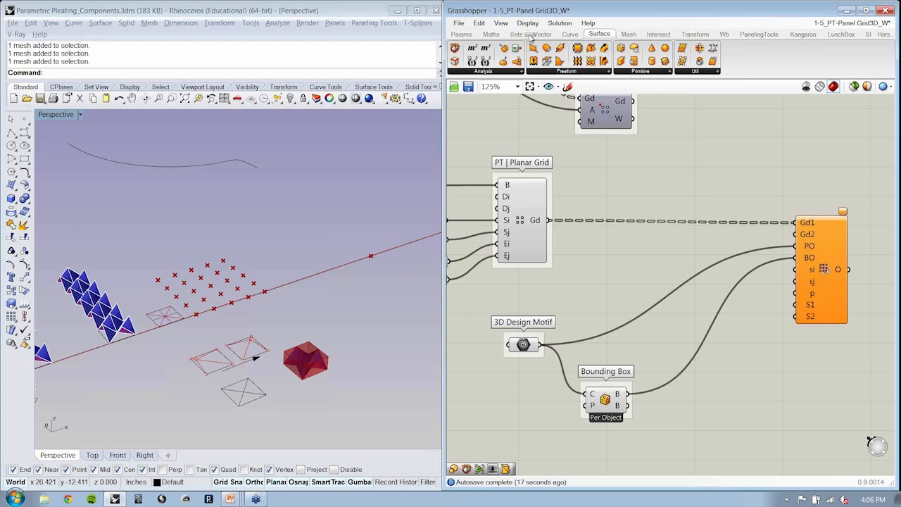
- Lift a copy of the Planar Grid with Vector and Move into Morph 3D's second grid, tiling pyramids in Rhino
click(543, 34)
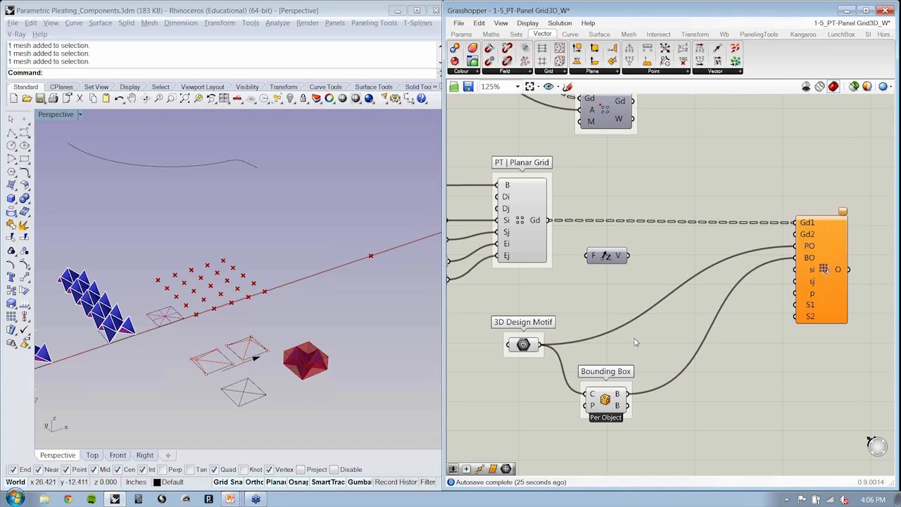
mouse_move(243, 288)
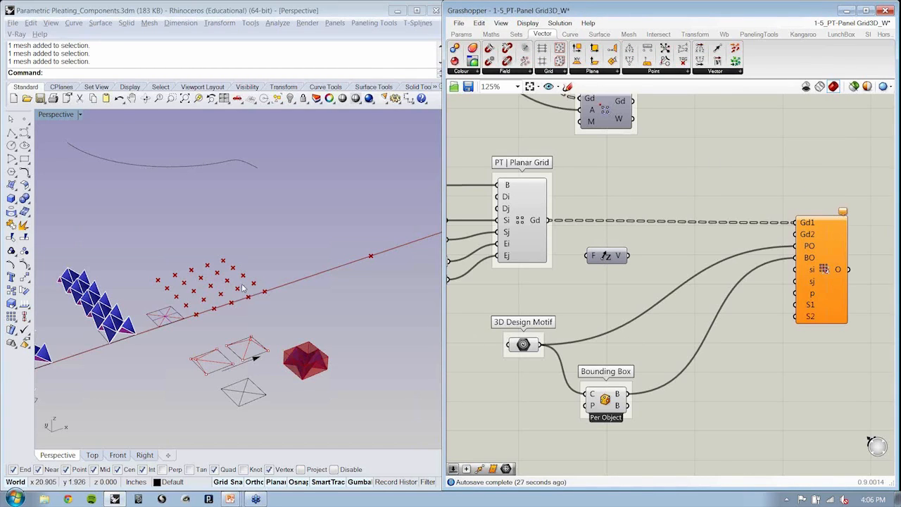
mouse_move(242, 287)
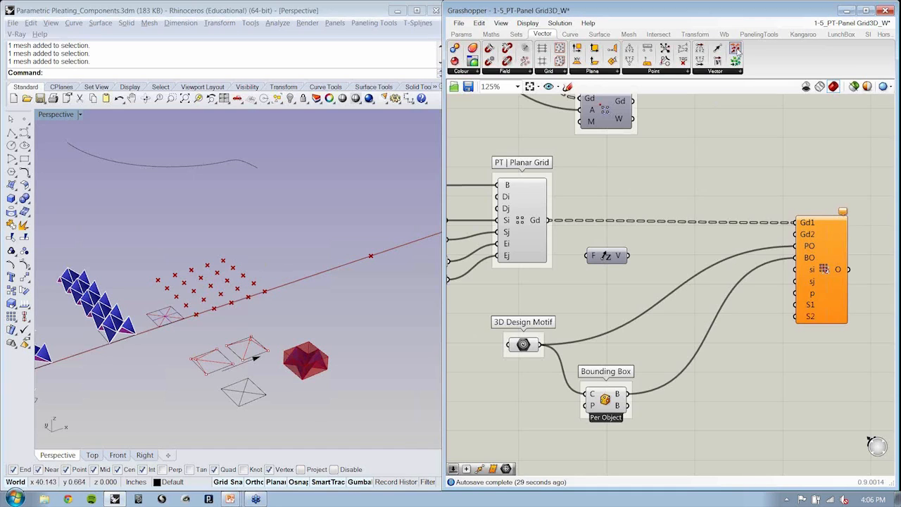
click(696, 34)
text(M)
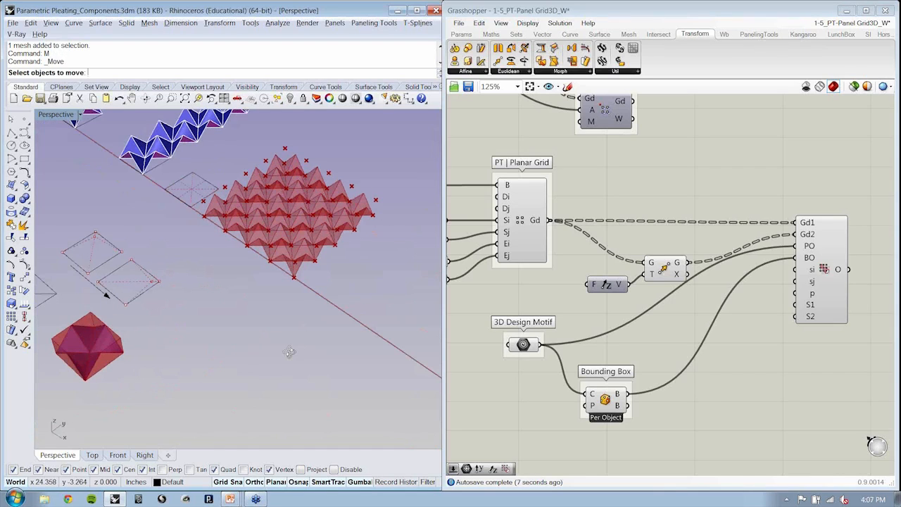
click(664, 271)
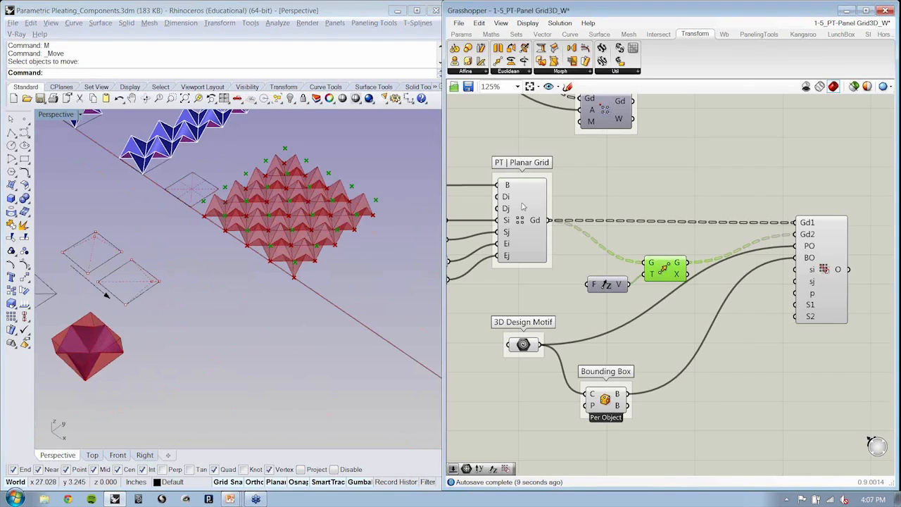
right_click(521, 220)
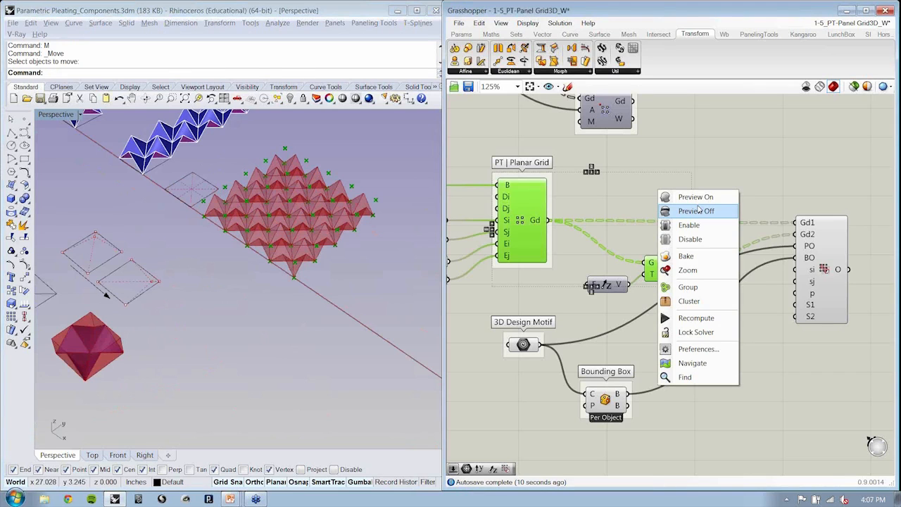